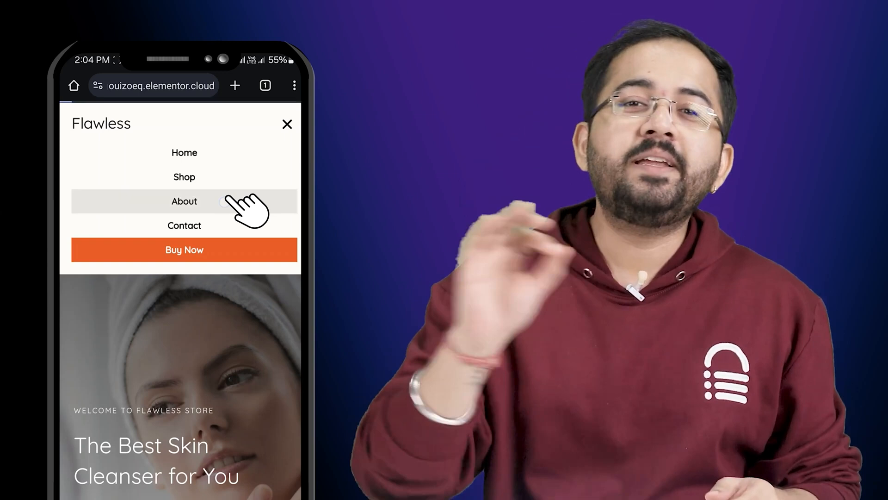
# Open the Flawless store site's WordPress admin dashboard after the mobile menu preview
pyautogui.click(184, 201)
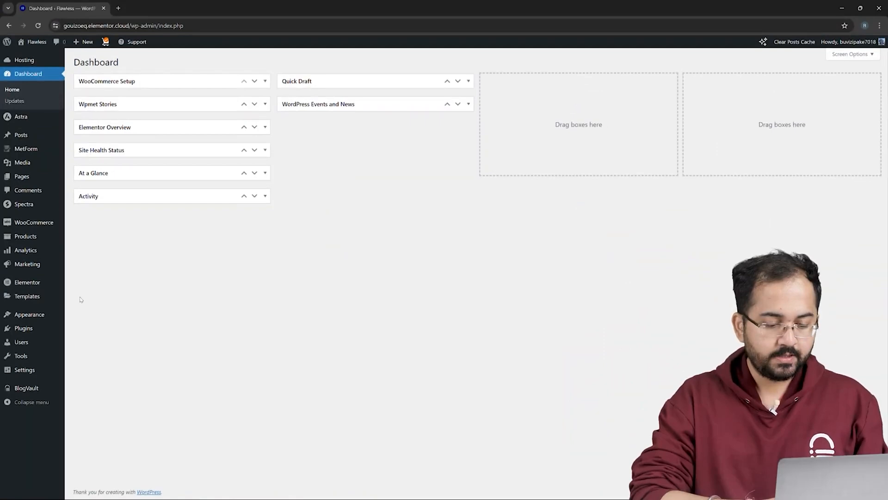
# Open the Primary menu in Appearance > Menus and enable the CSS Classes screen option
pyautogui.click(30, 314)
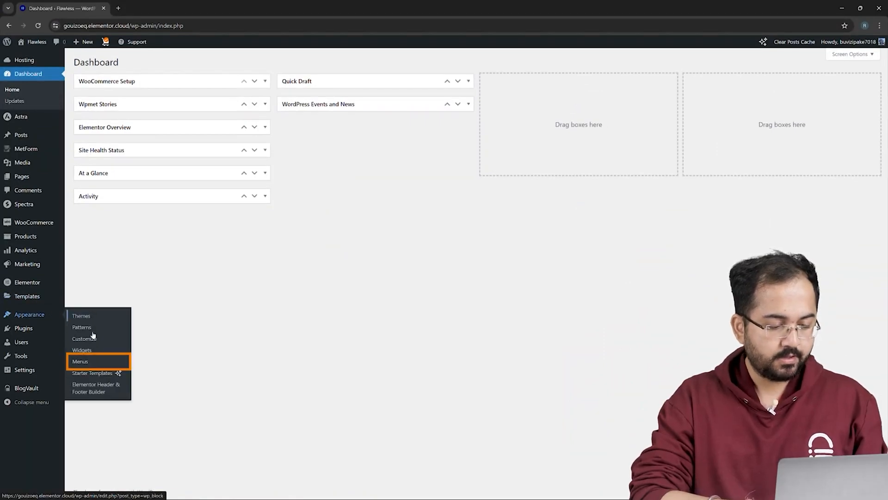
pyautogui.click(81, 361)
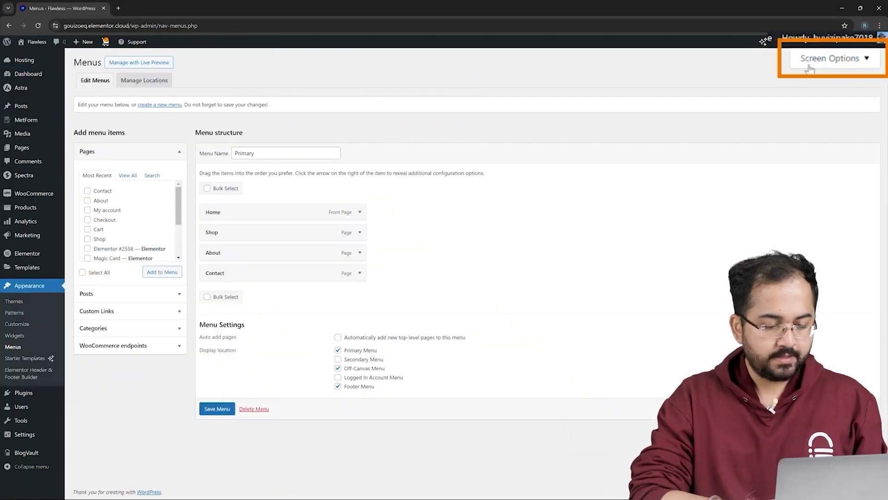
pyautogui.click(830, 58)
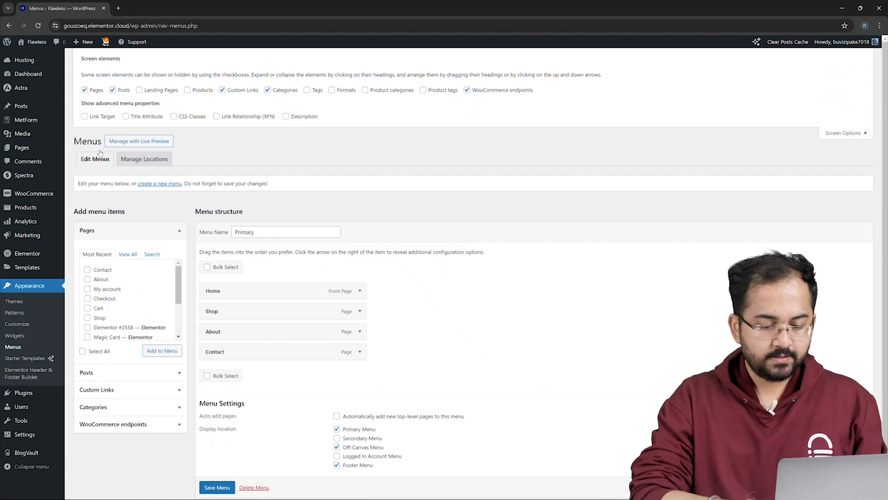
pyautogui.click(174, 116)
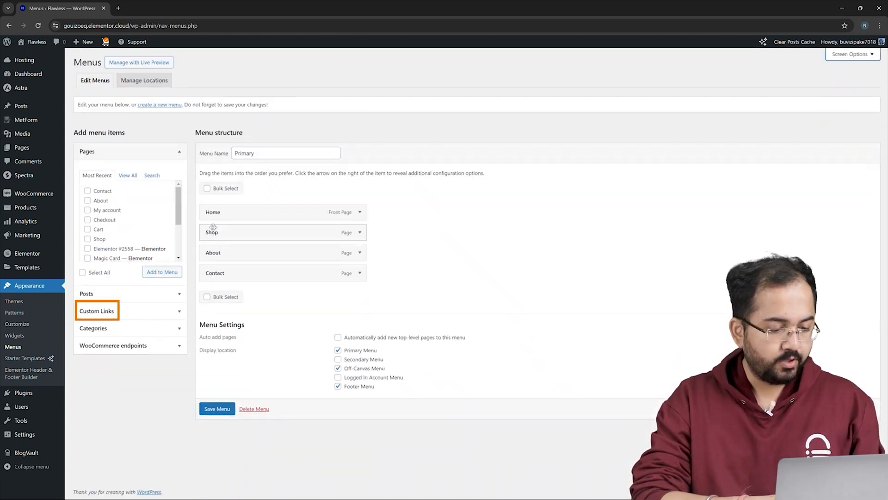
# Add a 'Buy Now' custom link pointing to /shop to the Primary menu
pyautogui.click(97, 310)
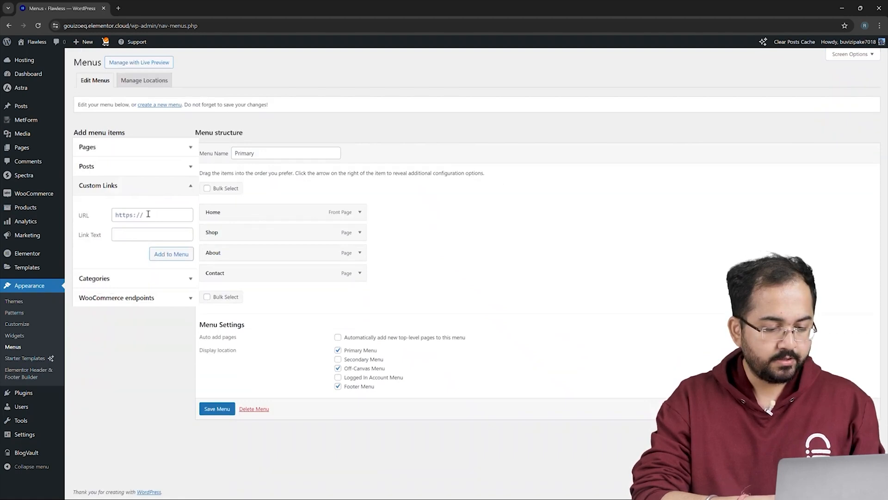
pyautogui.write('/shop')
pyautogui.write('Buy Now')
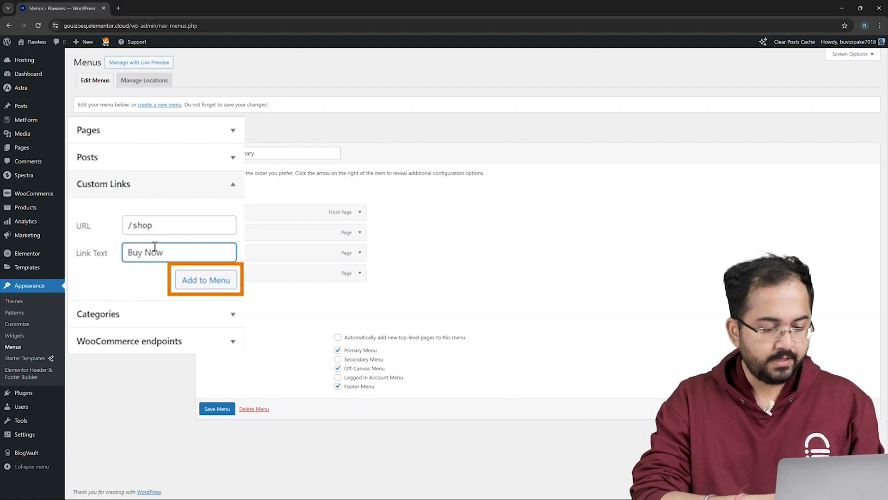
pyautogui.click(205, 279)
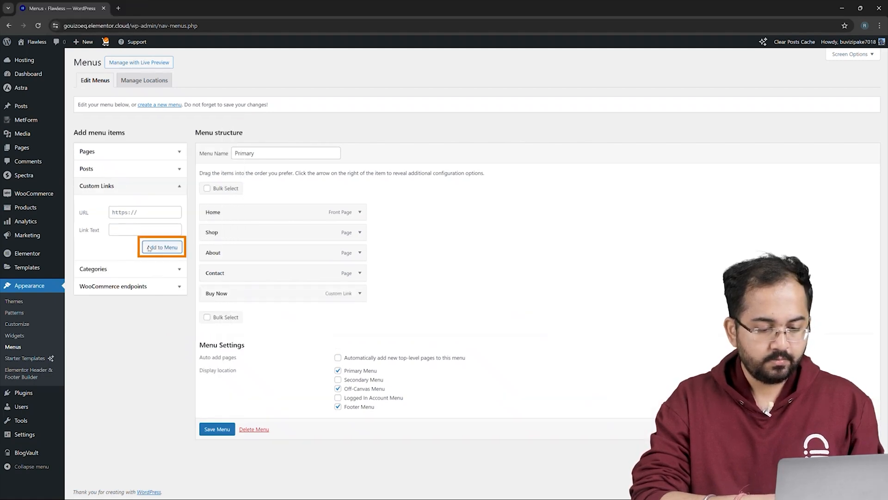
# Give the Buy Now item the menu-button CSS class and save the menu
pyautogui.click(359, 293)
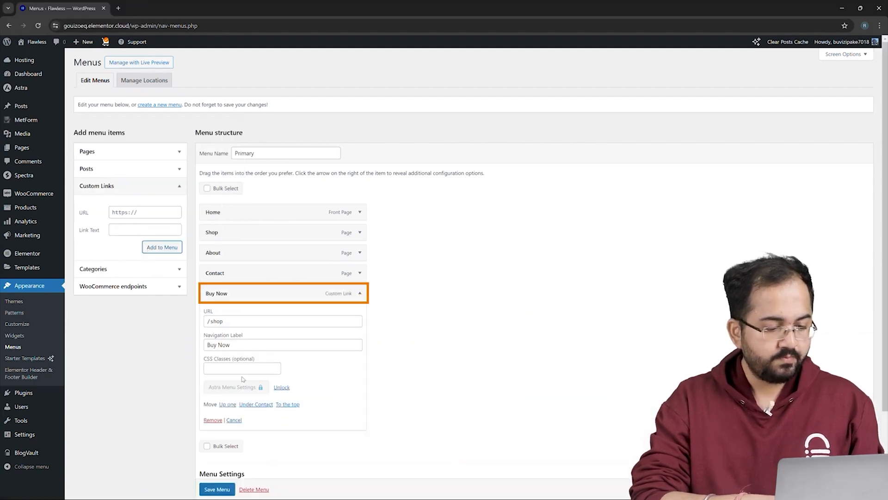
pyautogui.write('menu-b')
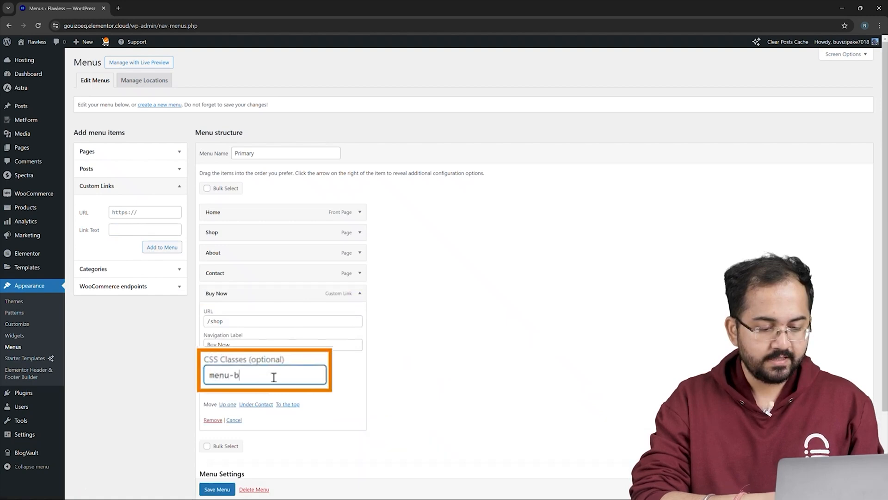
pyautogui.write('utton')
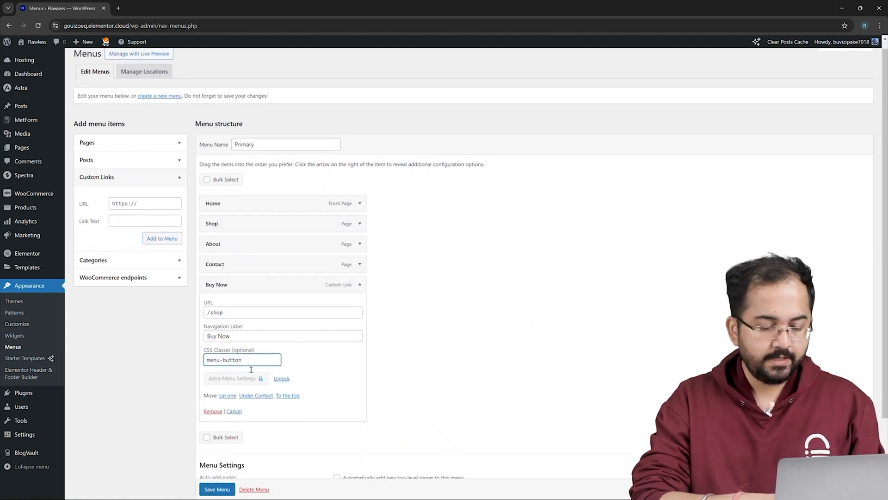
pyautogui.click(217, 489)
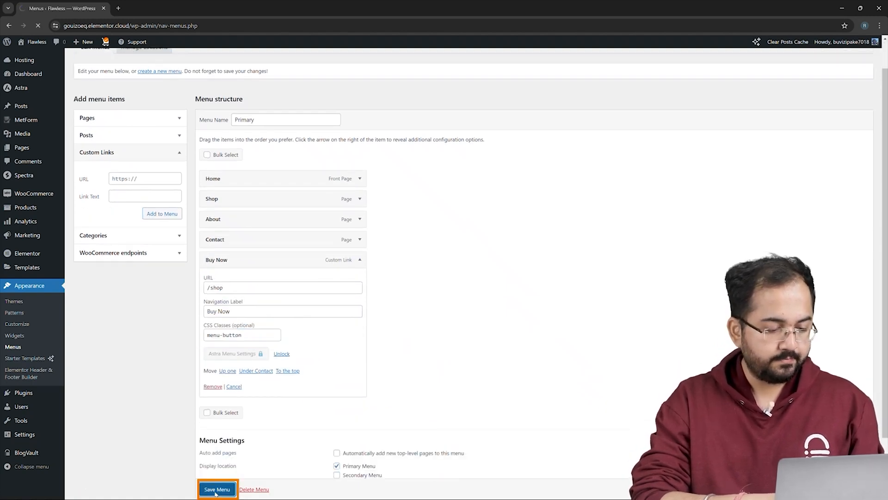
pyautogui.click(217, 489)
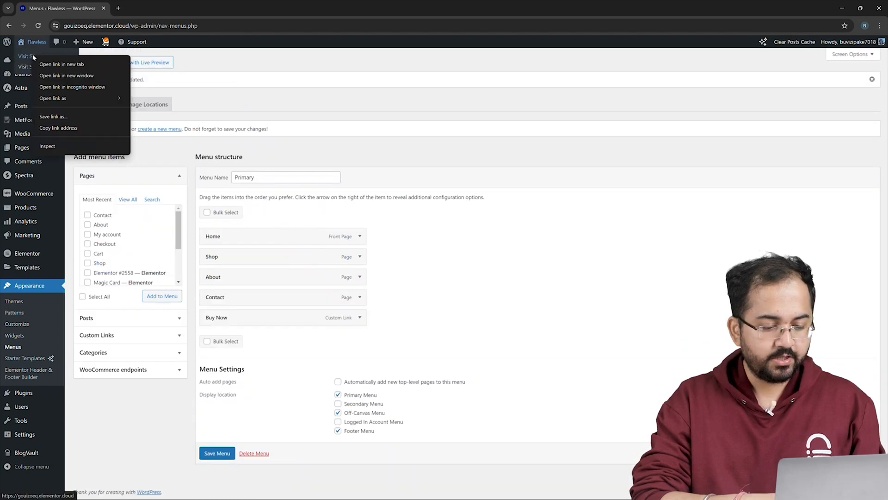
# Open the live Flawless site in a new tab and launch its Customizer
pyautogui.click(61, 64)
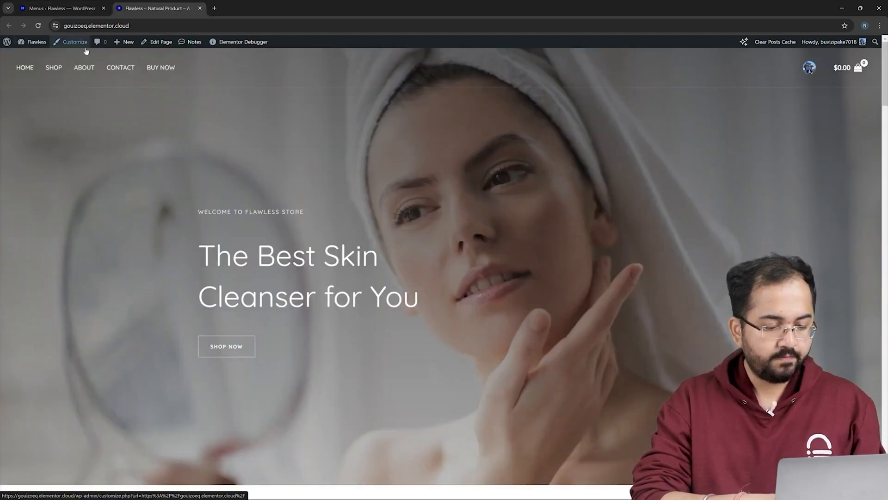
pyautogui.click(74, 42)
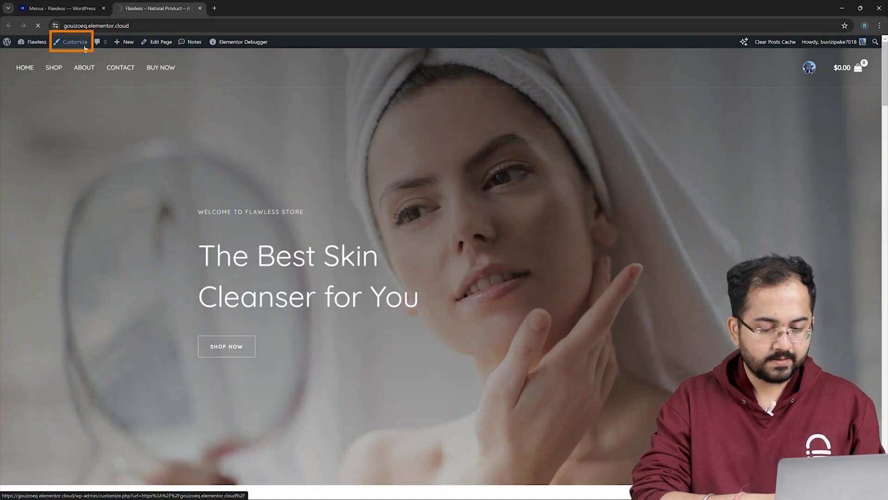
pyautogui.click(71, 42)
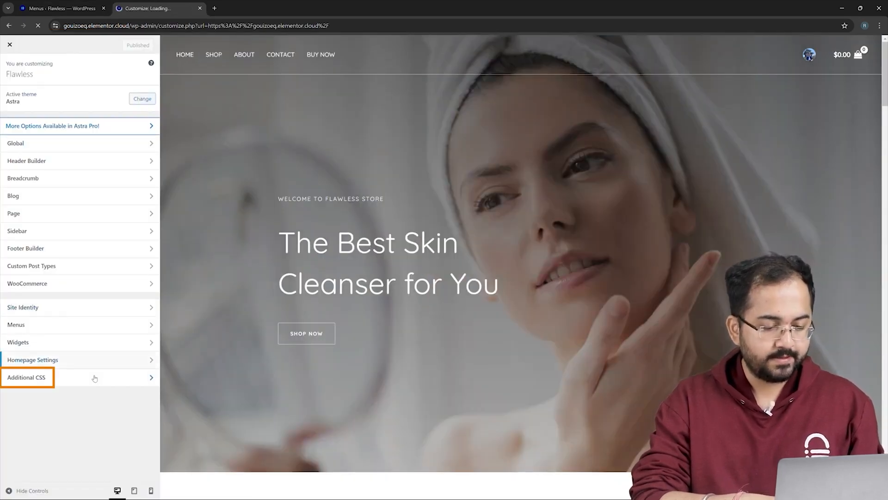
# Publish .menu-button Additional CSS styling Buy Now as an orange button with white text
pyautogui.click(26, 377)
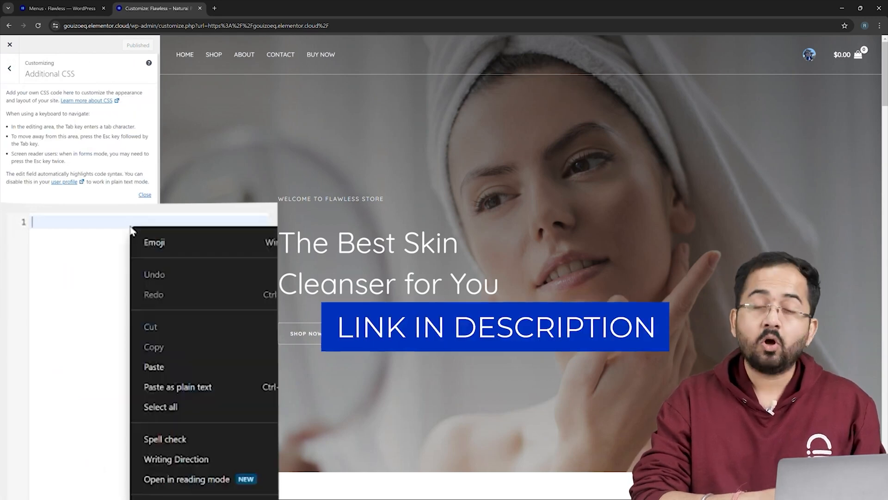
pyautogui.click(153, 367)
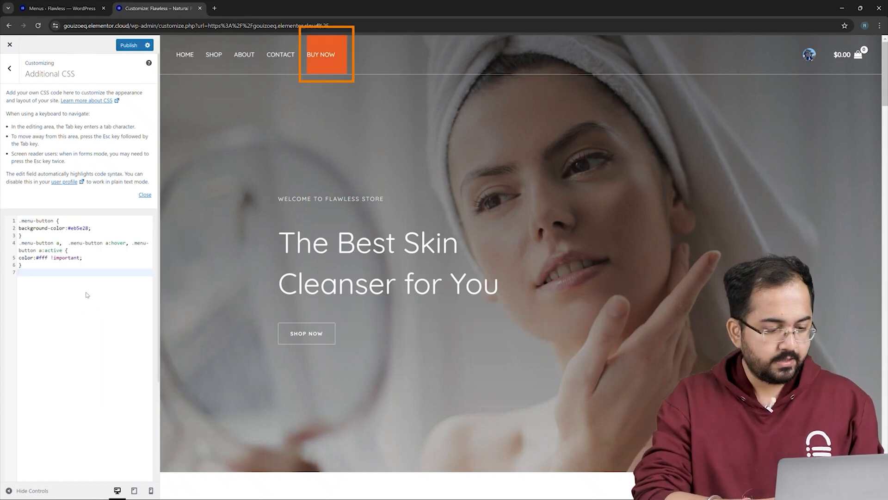
pyautogui.click(129, 46)
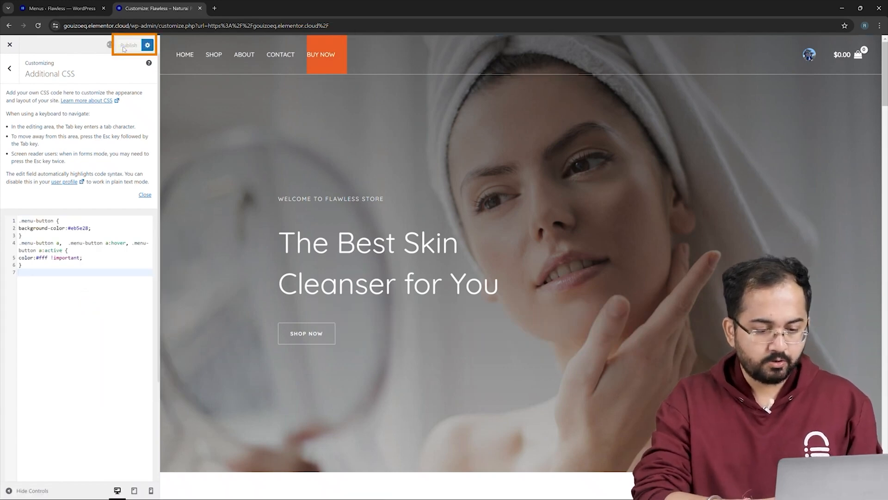
pyautogui.click(57, 8)
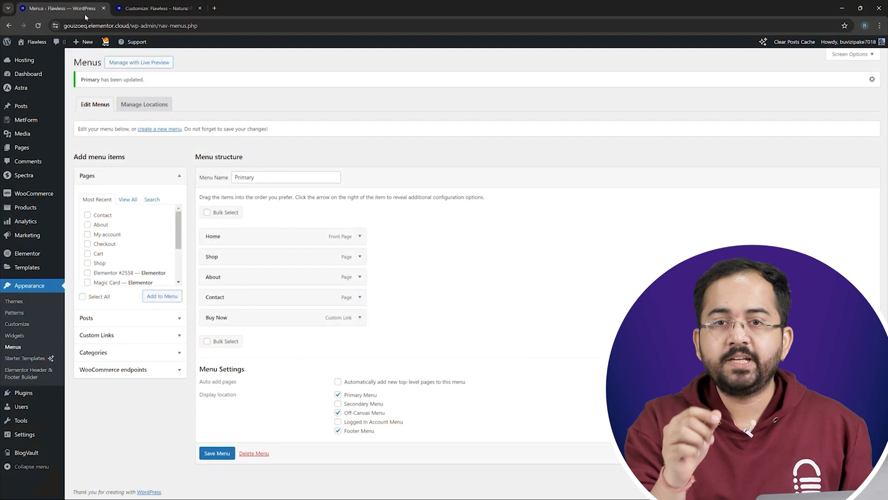
# Create a new header template in Elementor Theme Builder with a single-column container
pyautogui.click(26, 267)
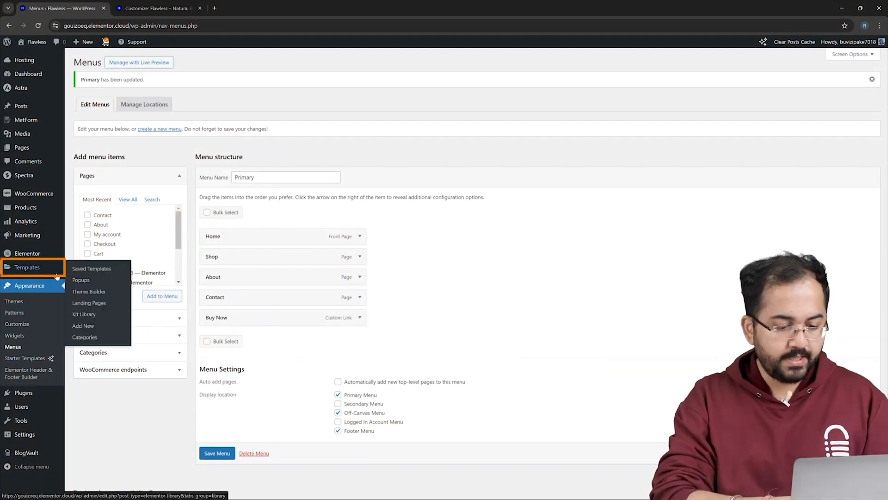
pyautogui.click(89, 291)
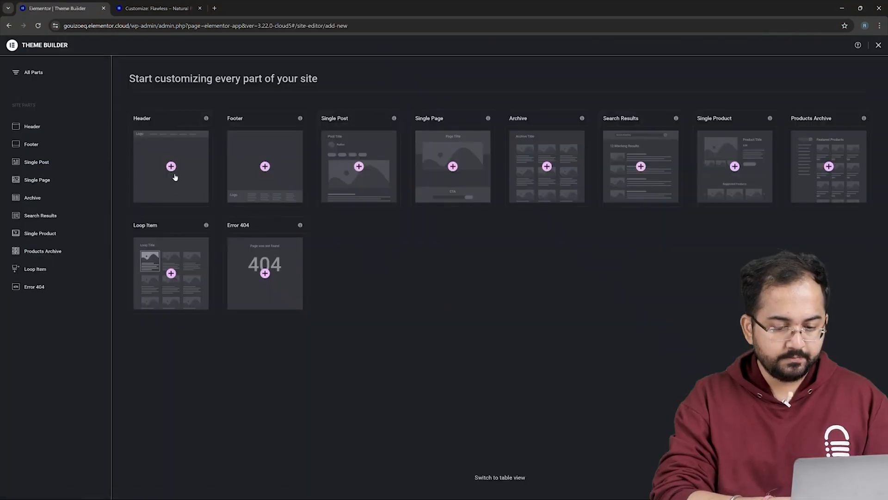
pyautogui.click(171, 166)
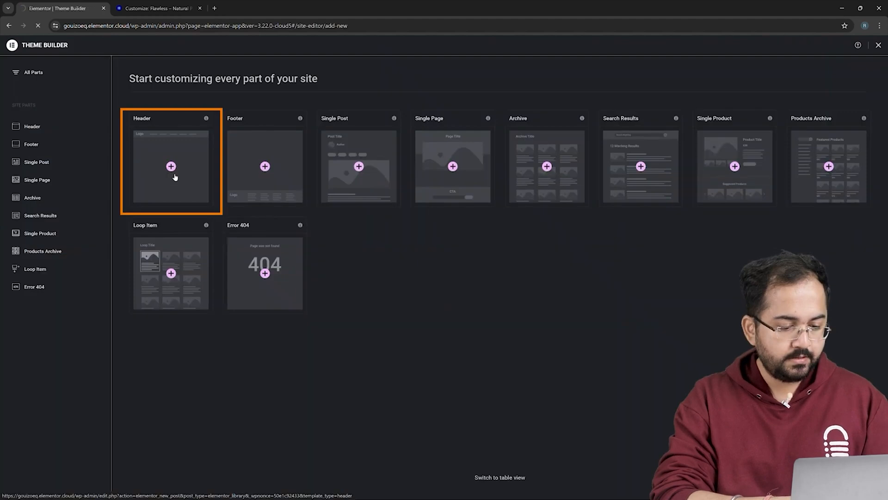
pyautogui.click(171, 166)
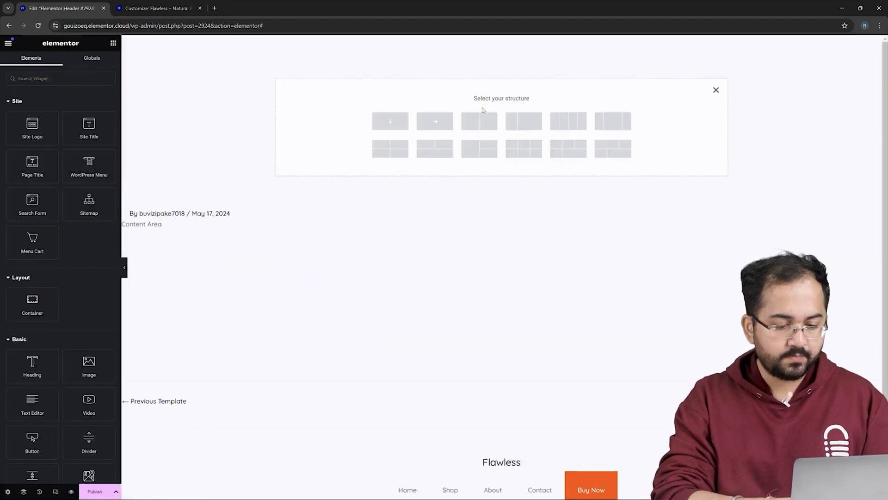
pyautogui.click(390, 121)
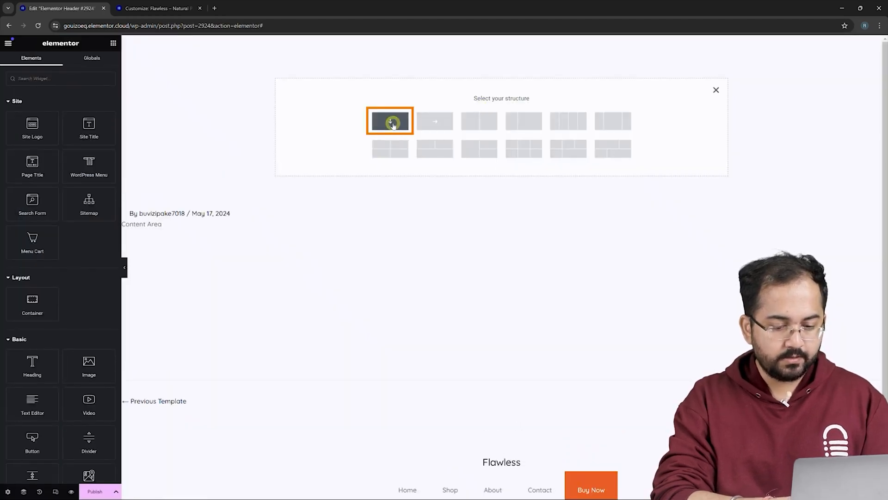
pyautogui.click(389, 121)
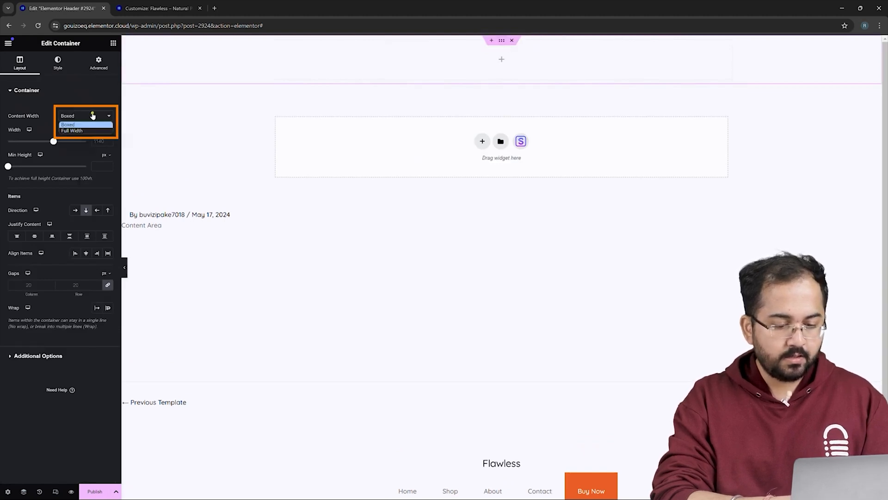
# Set the header container to Full Width and the menu to a centered Dropdown layout
pyautogui.click(71, 131)
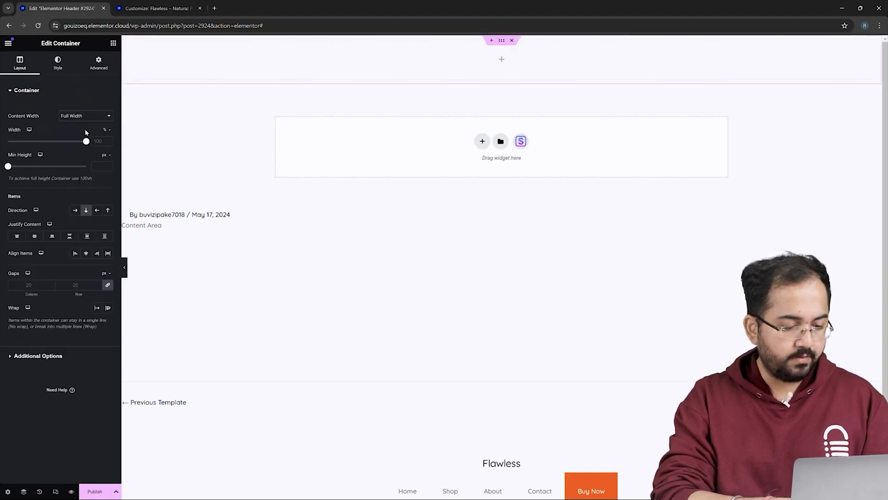
pyautogui.click(500, 59)
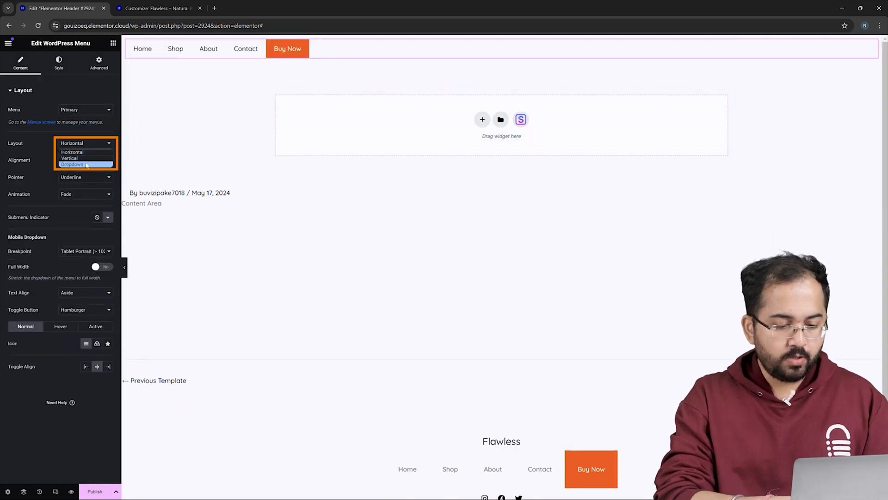
pyautogui.click(73, 164)
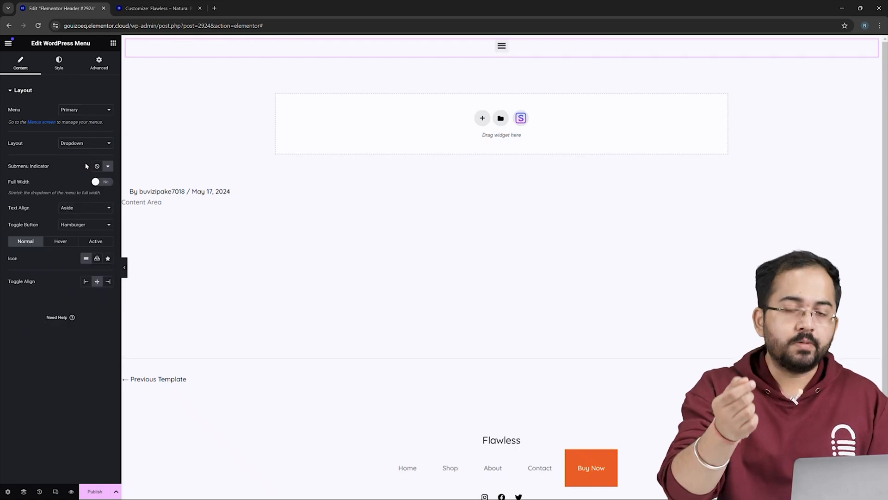
pyautogui.moveTo(80, 196)
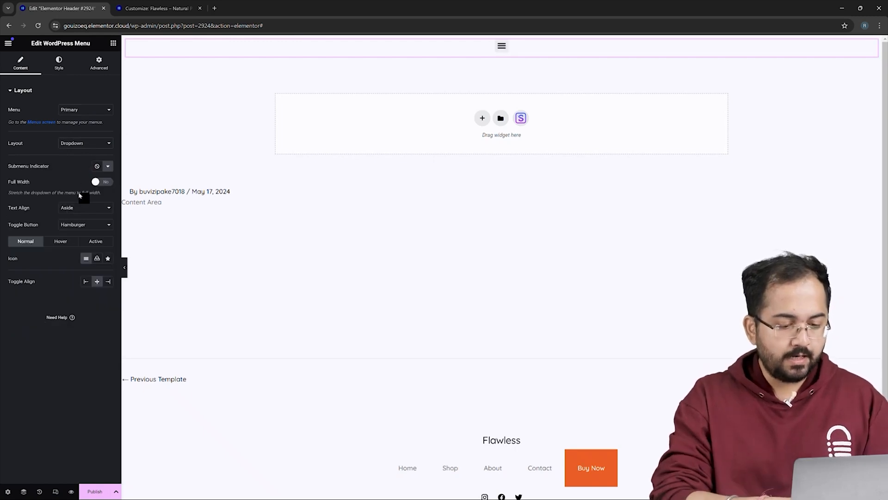
pyautogui.click(85, 207)
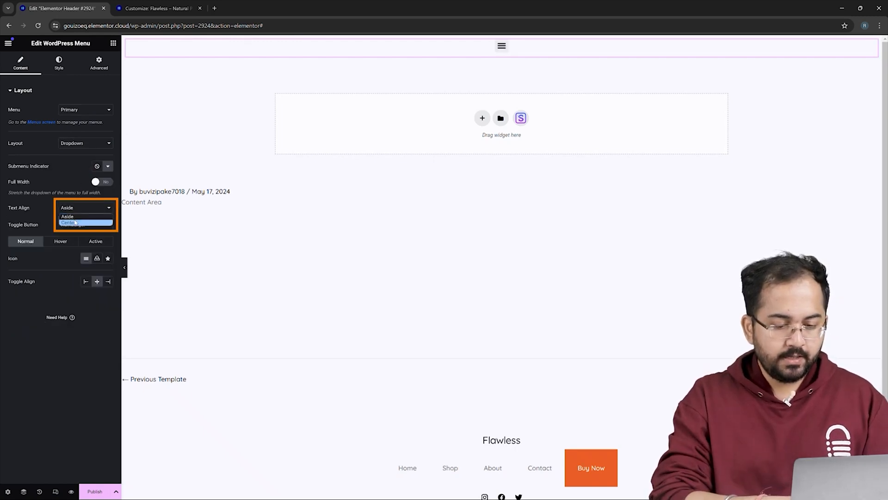
pyautogui.click(85, 222)
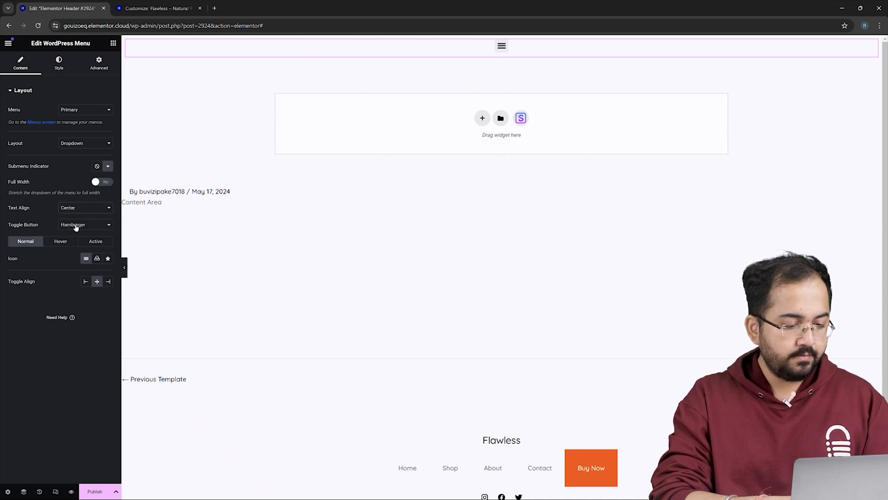
pyautogui.click(107, 282)
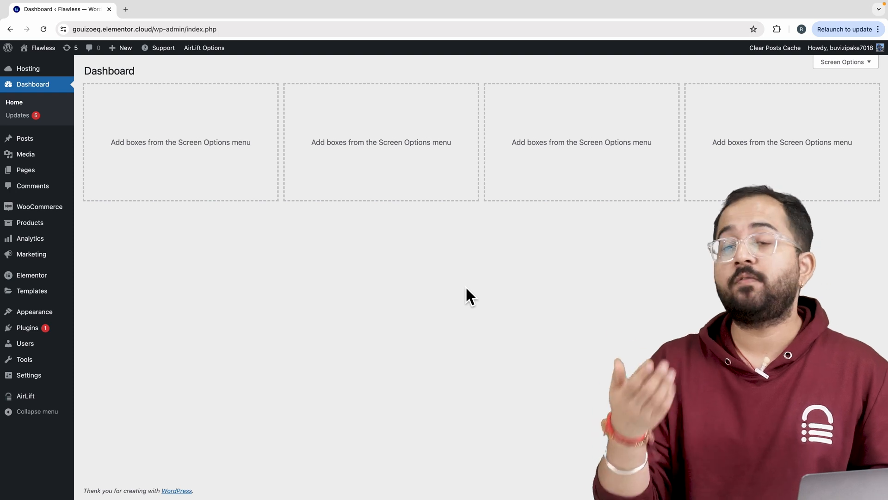
# Review the AirLift performance report, then return to the Elementor header editor
pyautogui.scroll(-3)
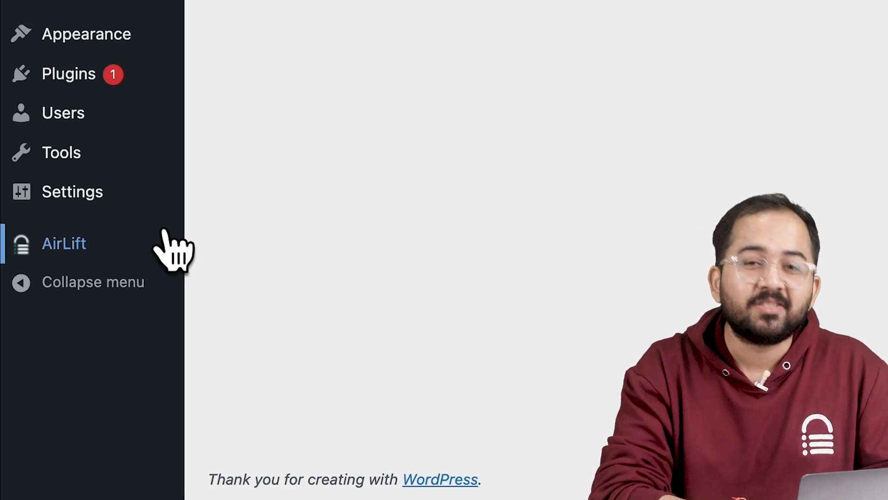
pyautogui.click(63, 242)
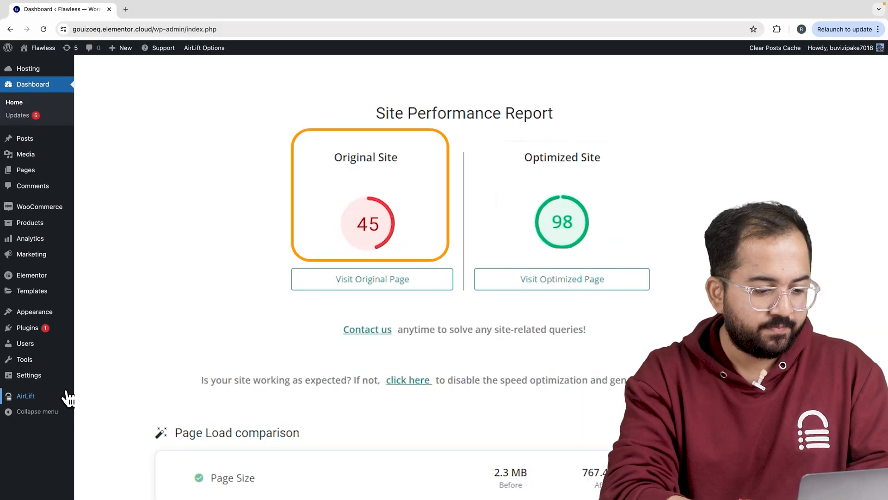
pyautogui.click(562, 192)
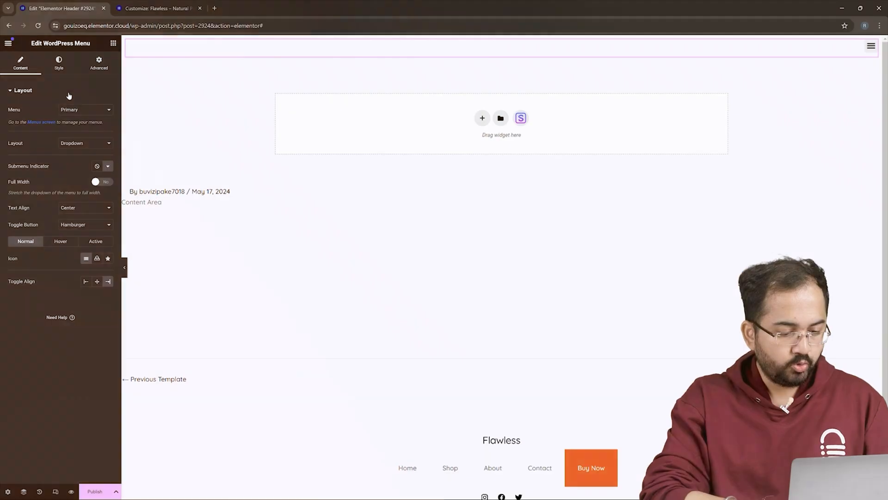
# Set dark dropdown text color and a transparent hamburger toggle background in the menu's Style tab
pyautogui.click(59, 62)
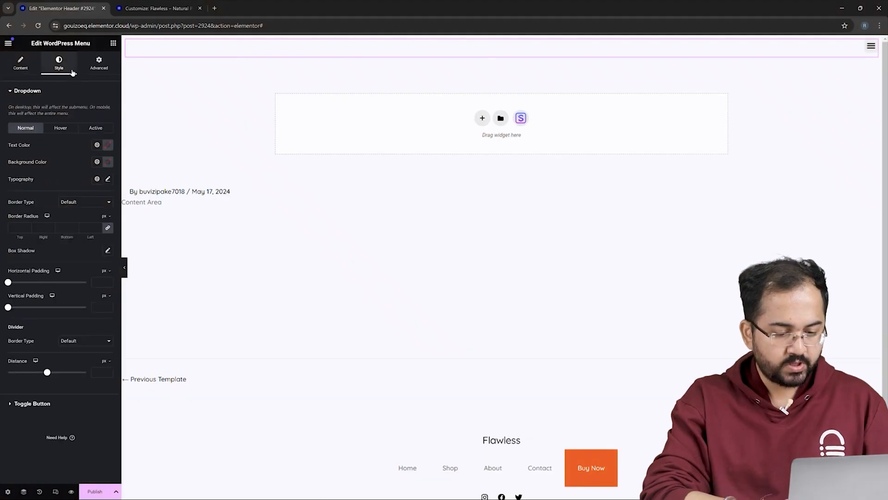
pyautogui.click(58, 62)
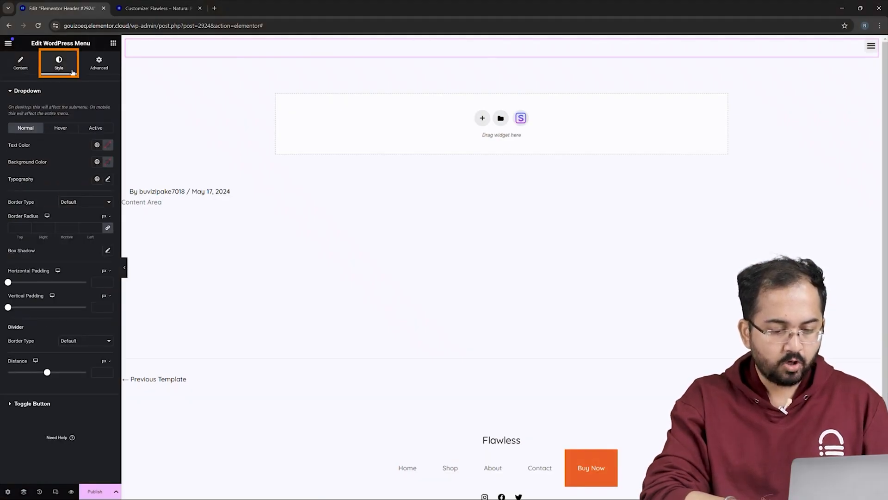
pyautogui.click(108, 144)
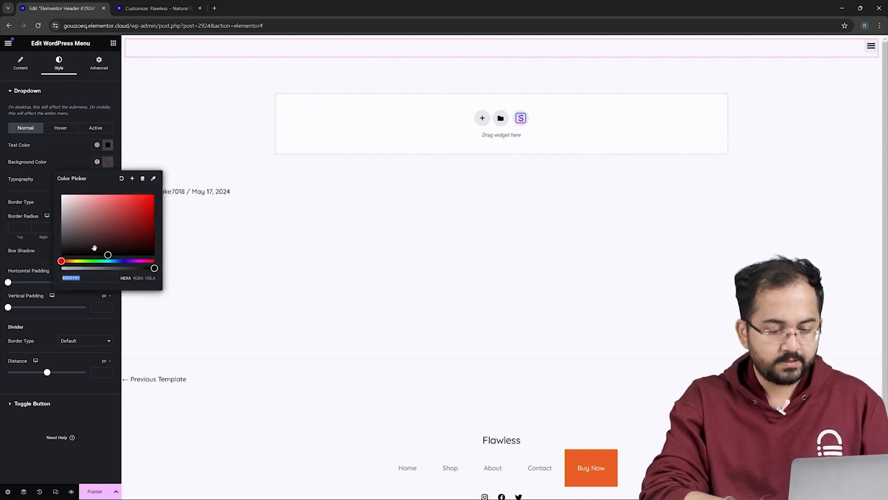
pyautogui.click(94, 128)
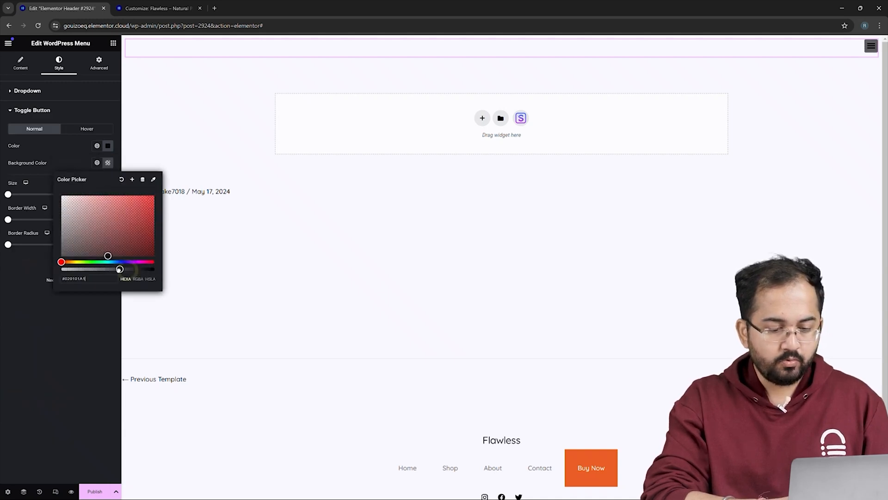
pyautogui.click(99, 62)
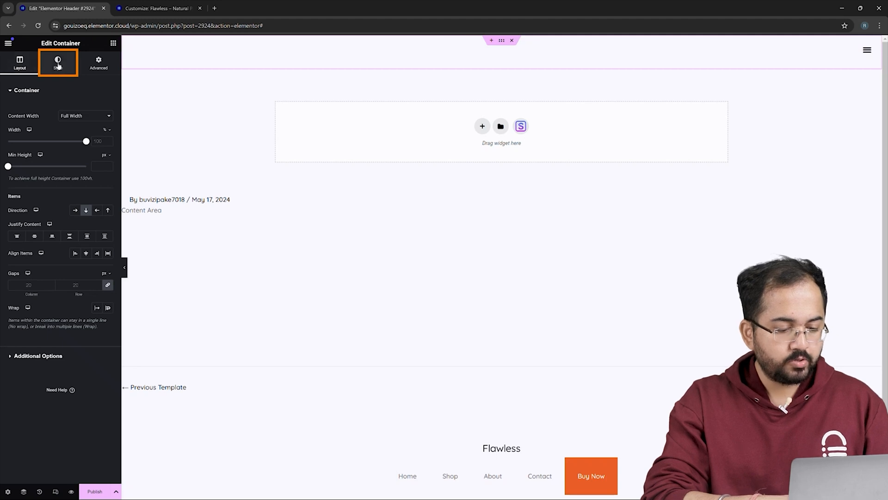
# Preview the header in mobile view and bring up the template's publish conditions
pyautogui.click(57, 63)
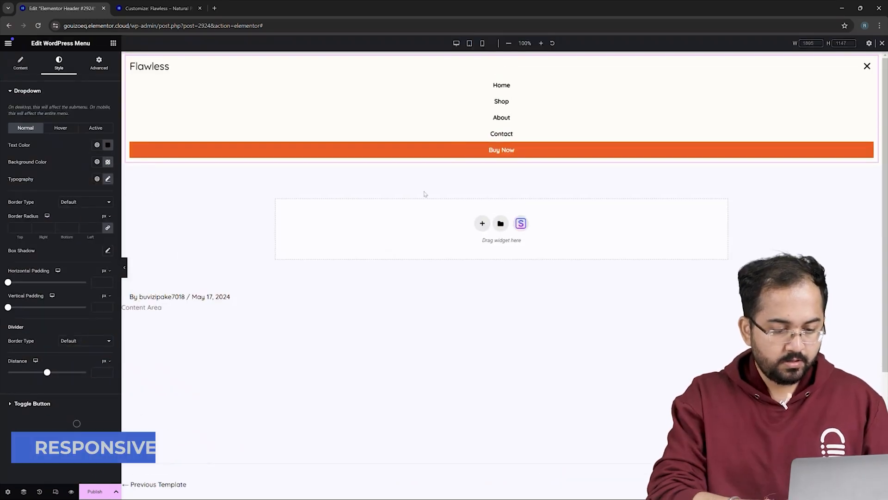
pyautogui.click(482, 43)
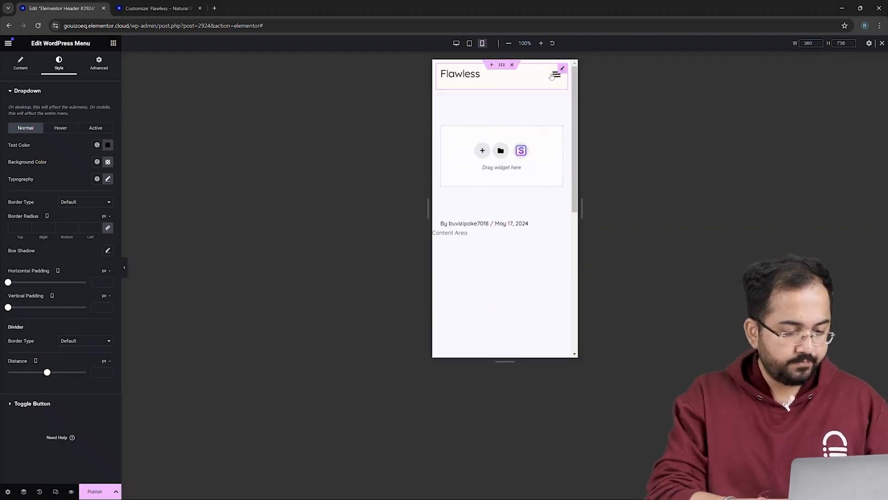
pyautogui.click(97, 491)
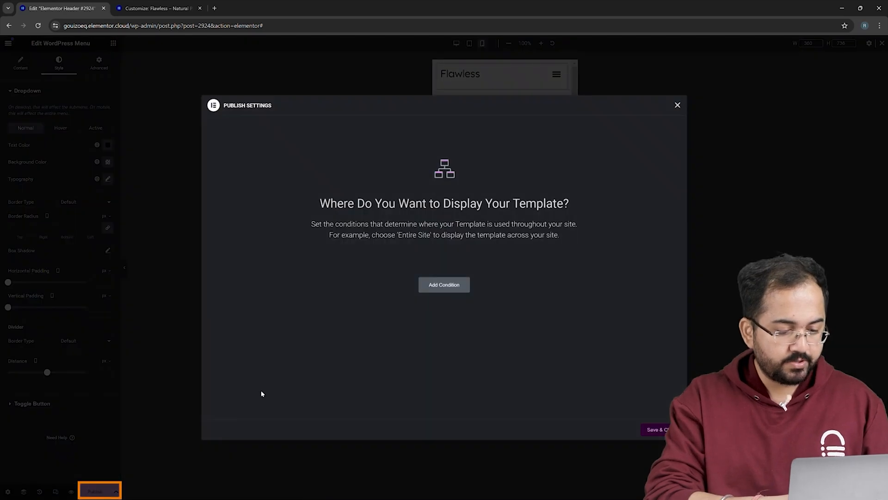
# Add an Include > Entire Site display condition to the header template
pyautogui.click(443, 285)
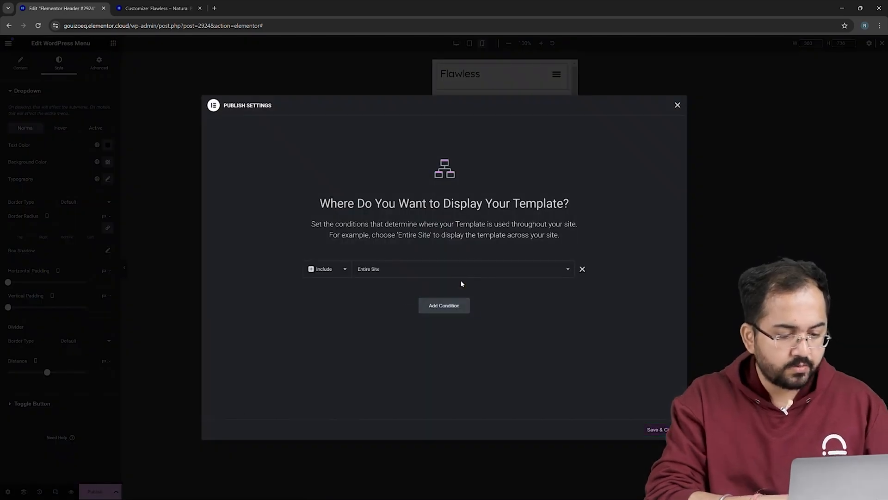
pyautogui.moveTo(325, 269)
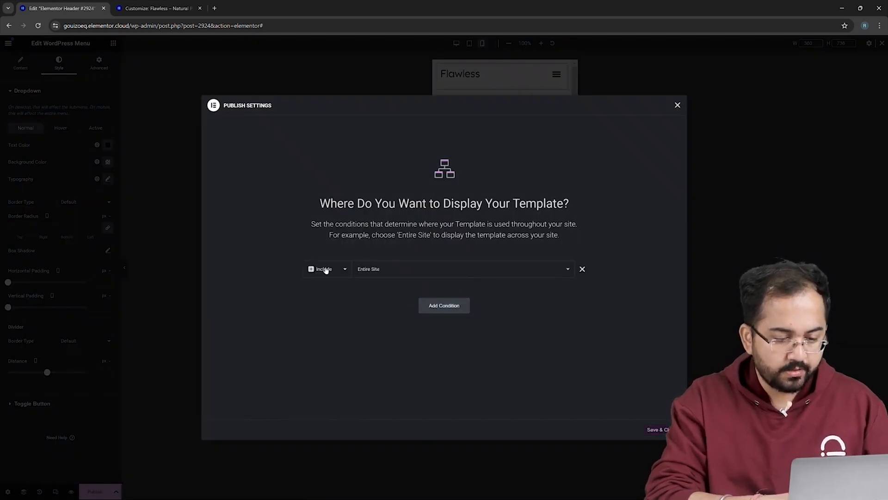
pyautogui.moveTo(578, 318)
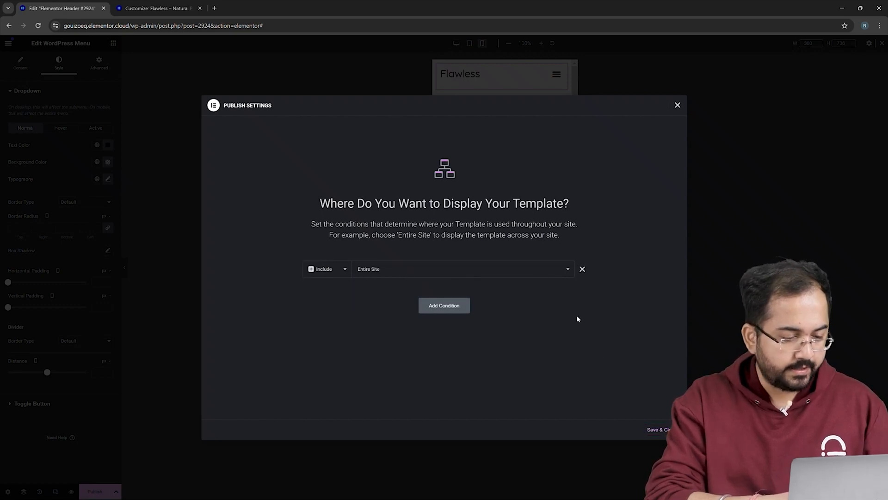